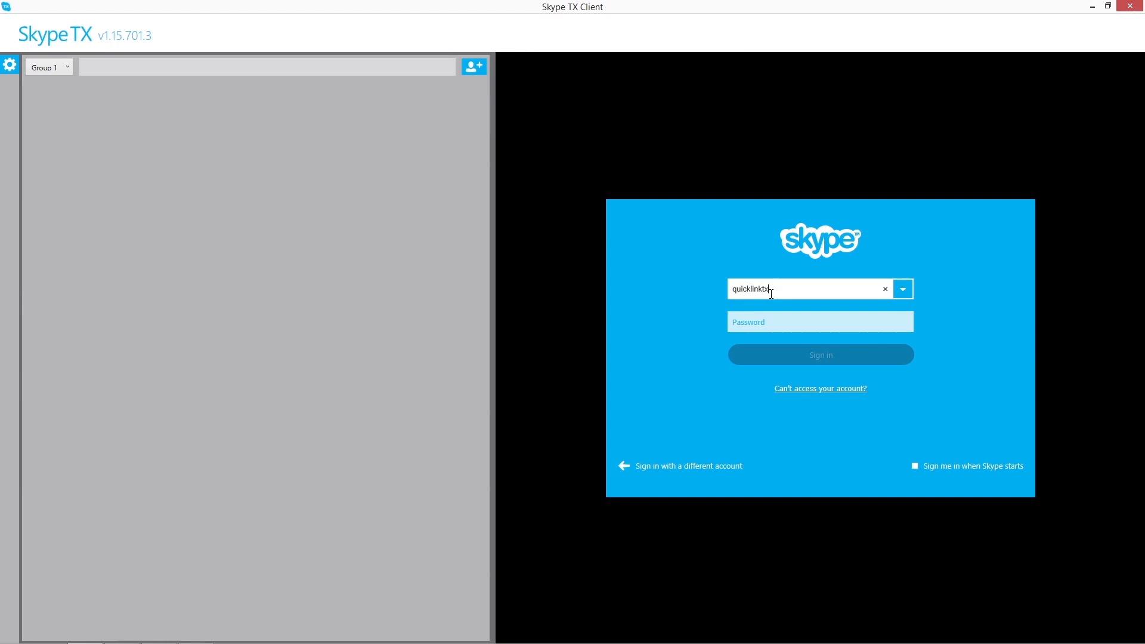
Sign in with the '-demo' Skype name and its password to reach the monitoring console.
{"action": "type", "text": "-demo"}
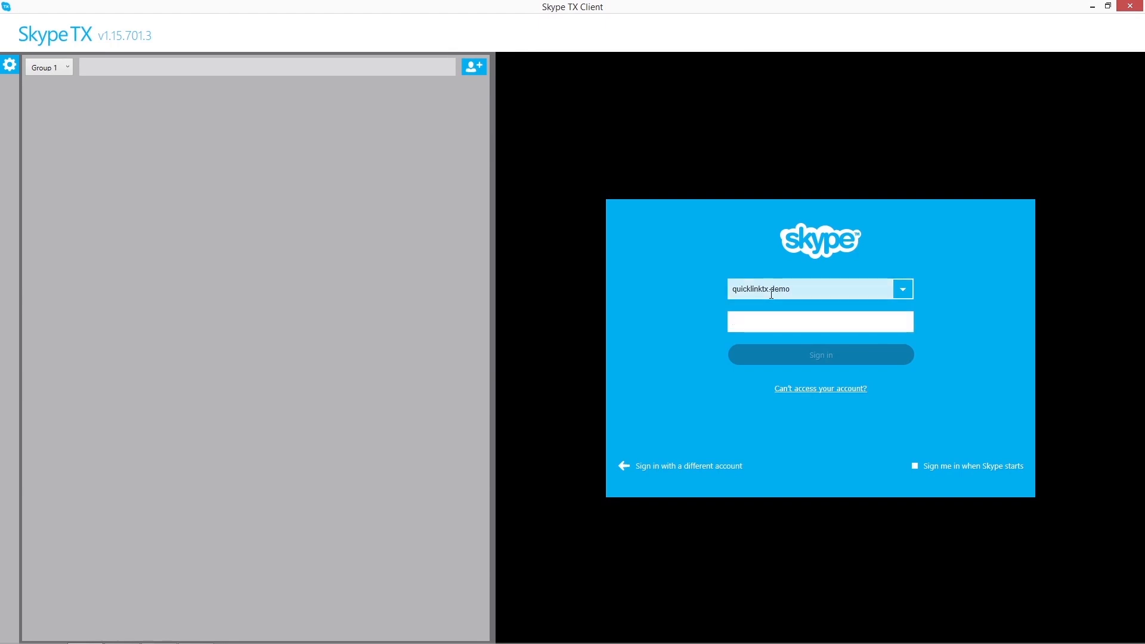
{"action": "type", "text": "password"}
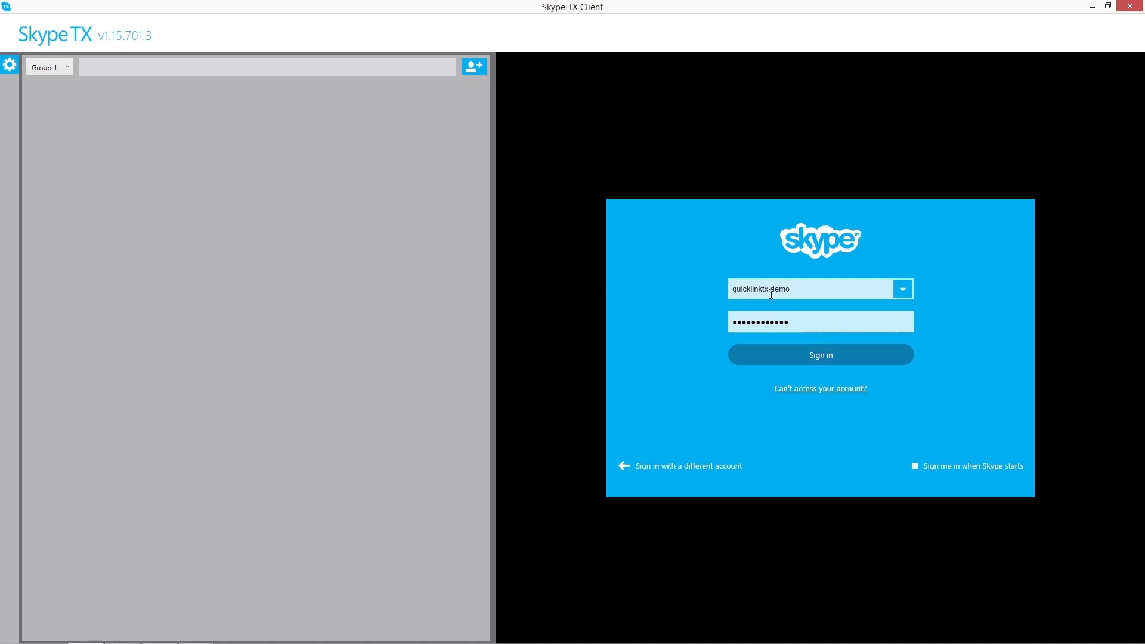
{"action": "left_click", "coordinate": [820, 354]}
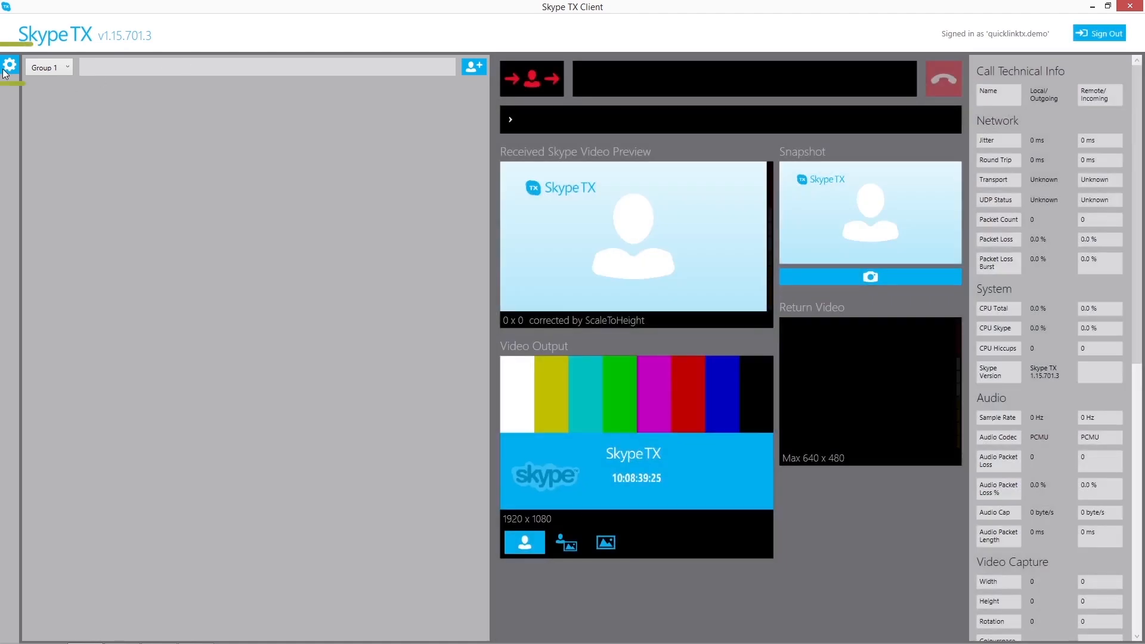
In audio settings, choose Quicklink Audio (V8-Audio Virtual Cable) as the preview output device.
{"action": "left_click", "coordinate": [7, 63]}
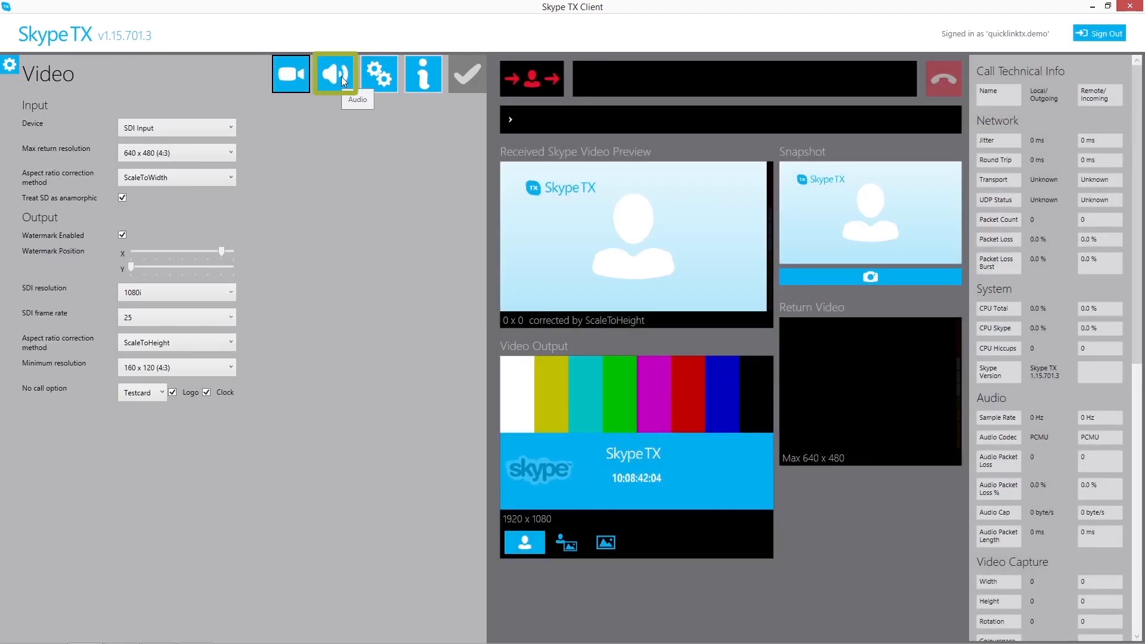
{"action": "left_click", "coordinate": [334, 73]}
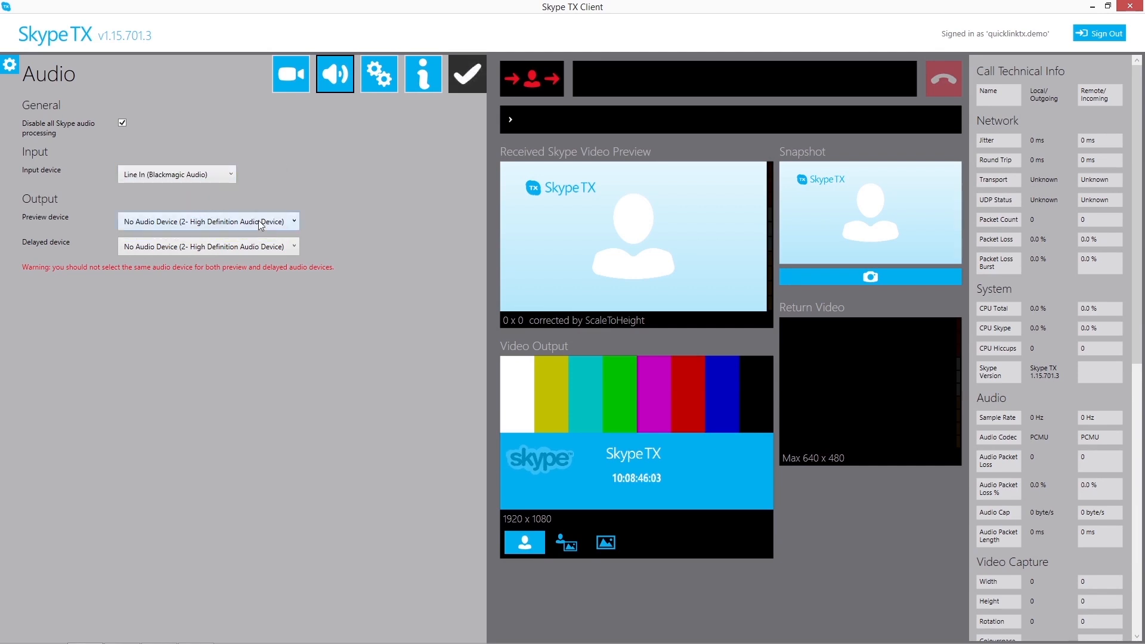
{"action": "left_click", "coordinate": [208, 222]}
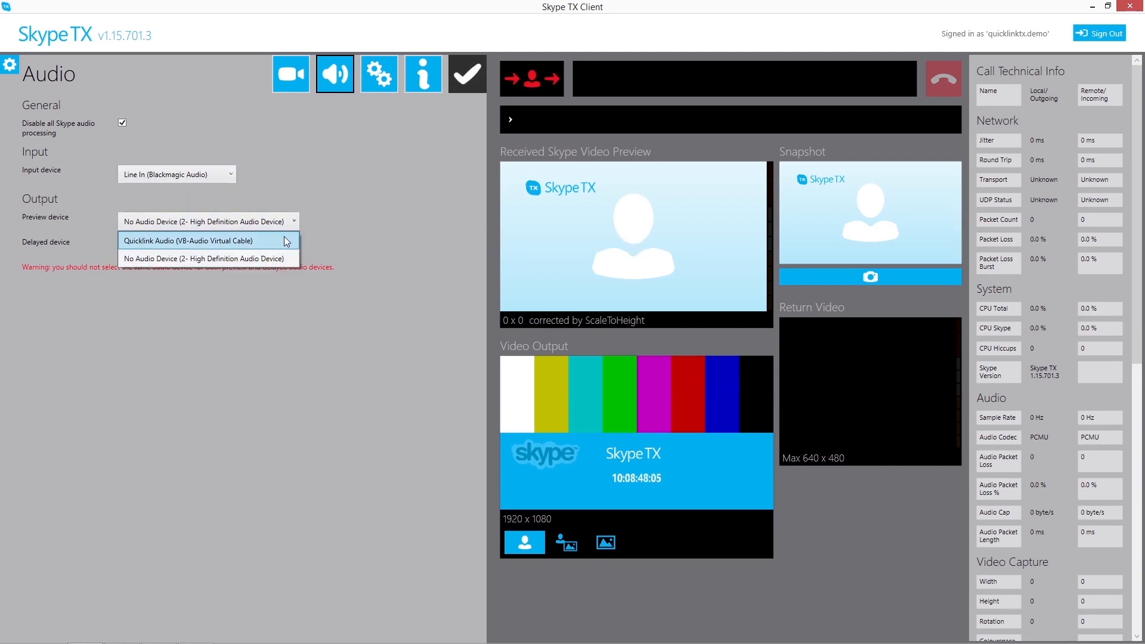
{"action": "left_click", "coordinate": [196, 241]}
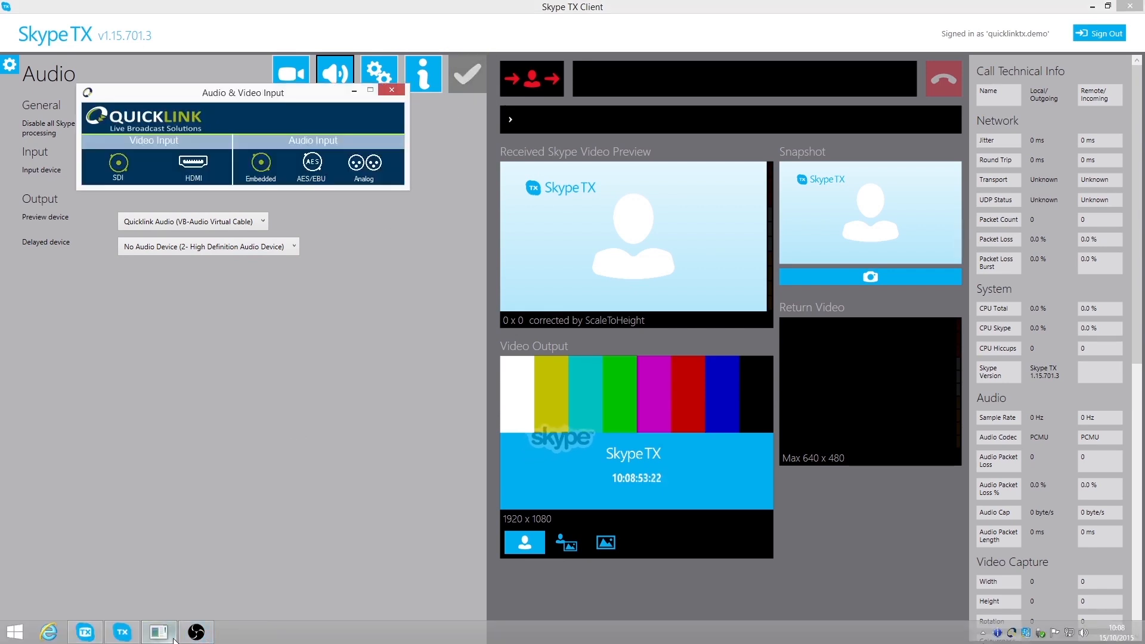
Switch the Quicklink audio input source to Analog.
{"action": "left_click", "coordinate": [118, 166]}
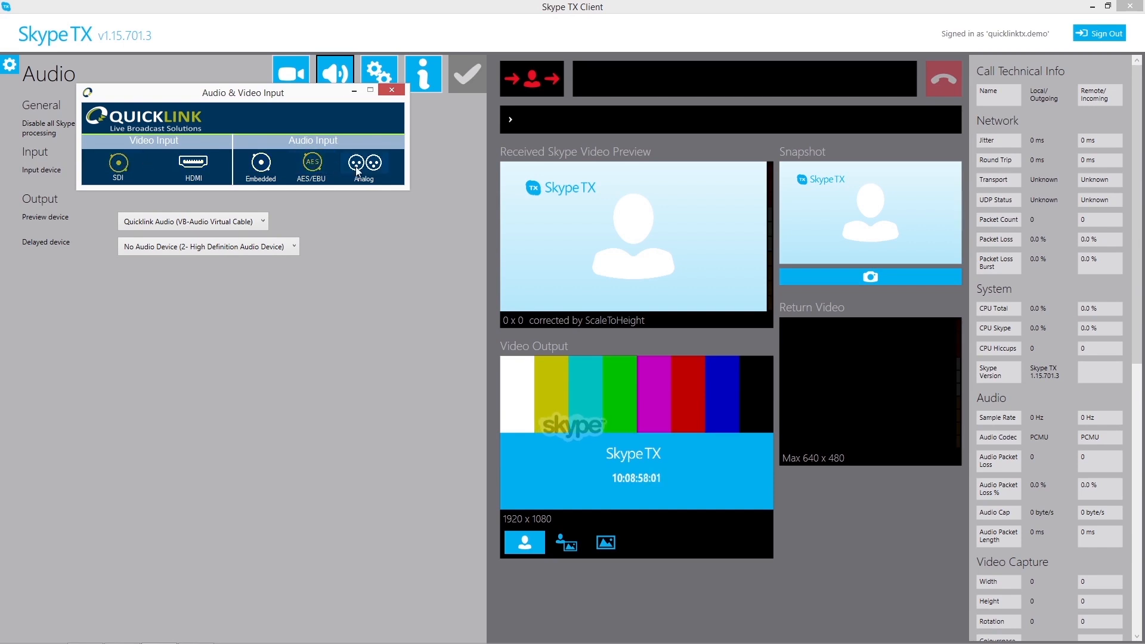
{"action": "left_click", "coordinate": [260, 163]}
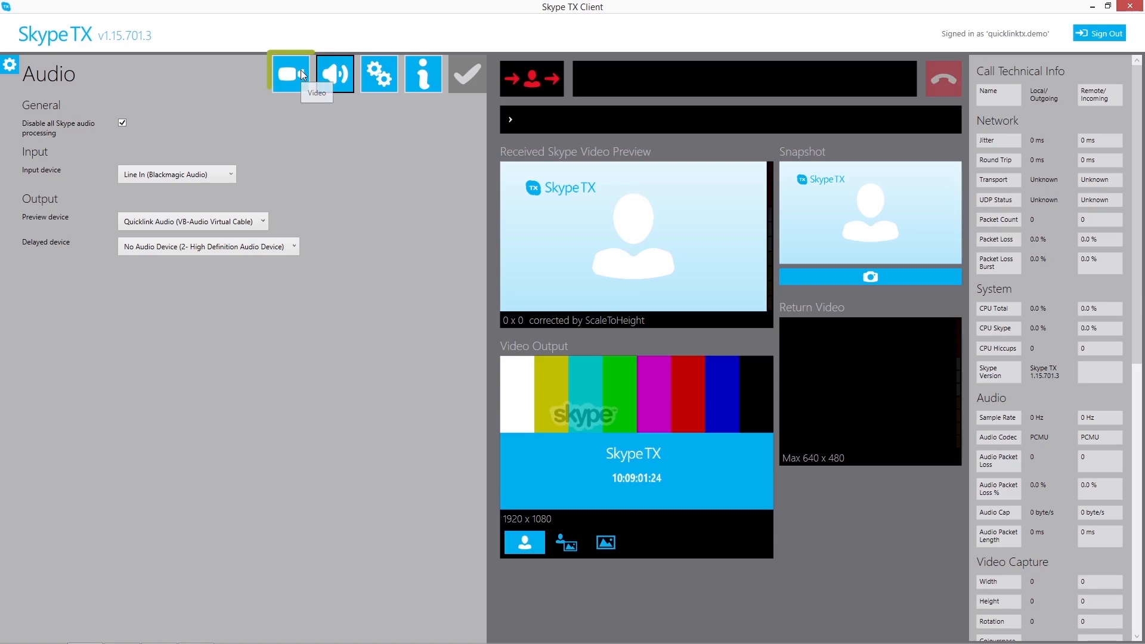
In video settings, set the maximum return resolution to 1920 x 1080 (16:9).
{"action": "left_click", "coordinate": [291, 74]}
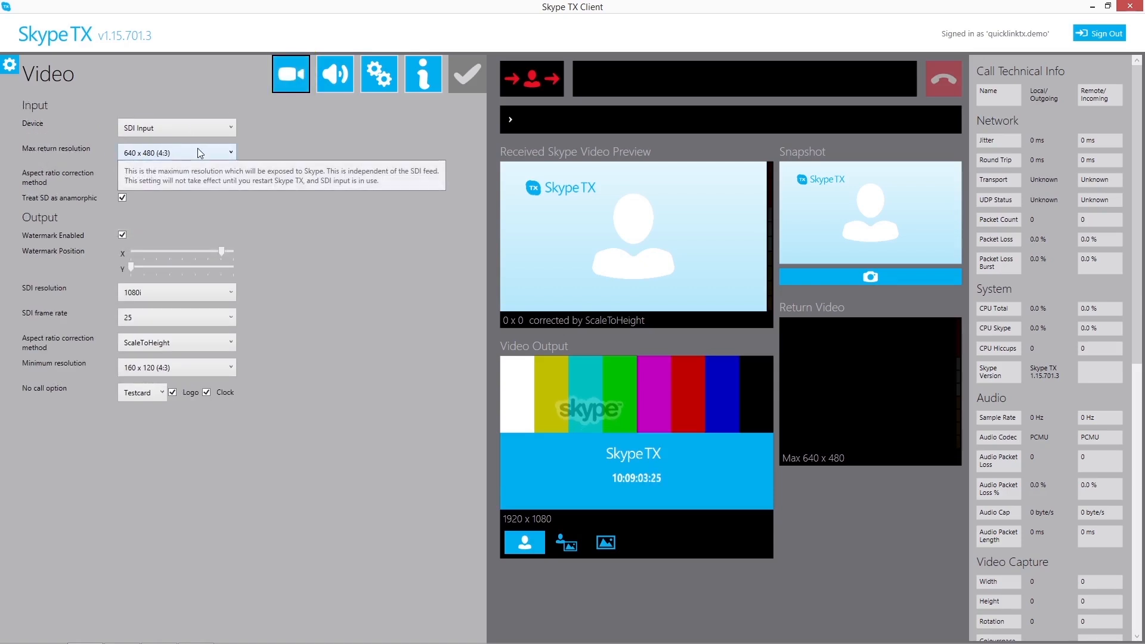
{"action": "left_click", "coordinate": [177, 153]}
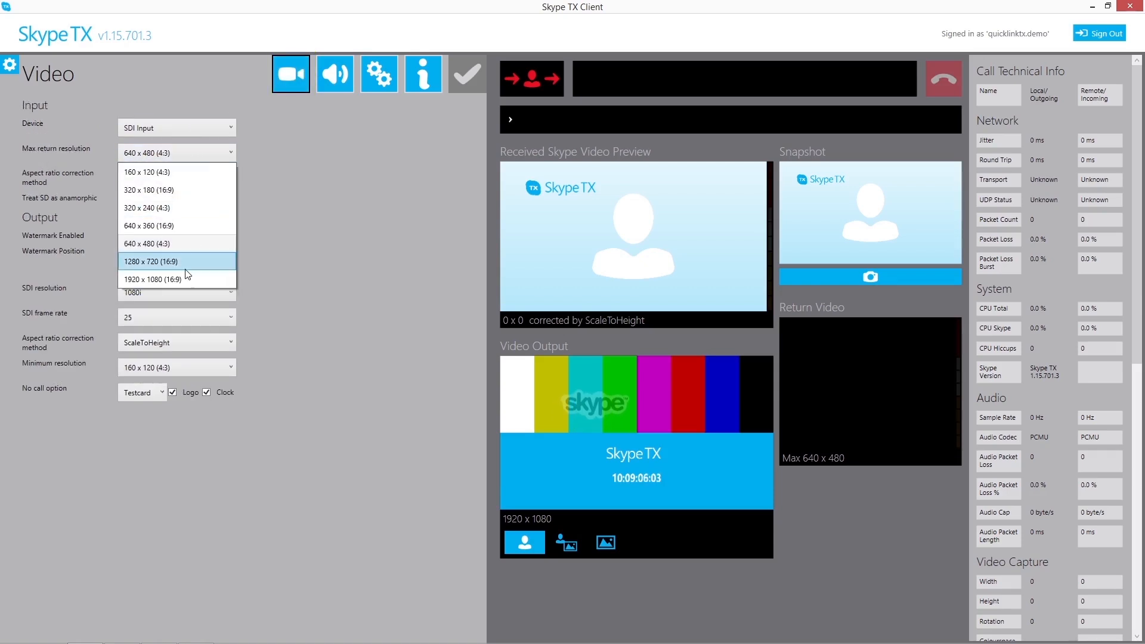
{"action": "left_click", "coordinate": [154, 279]}
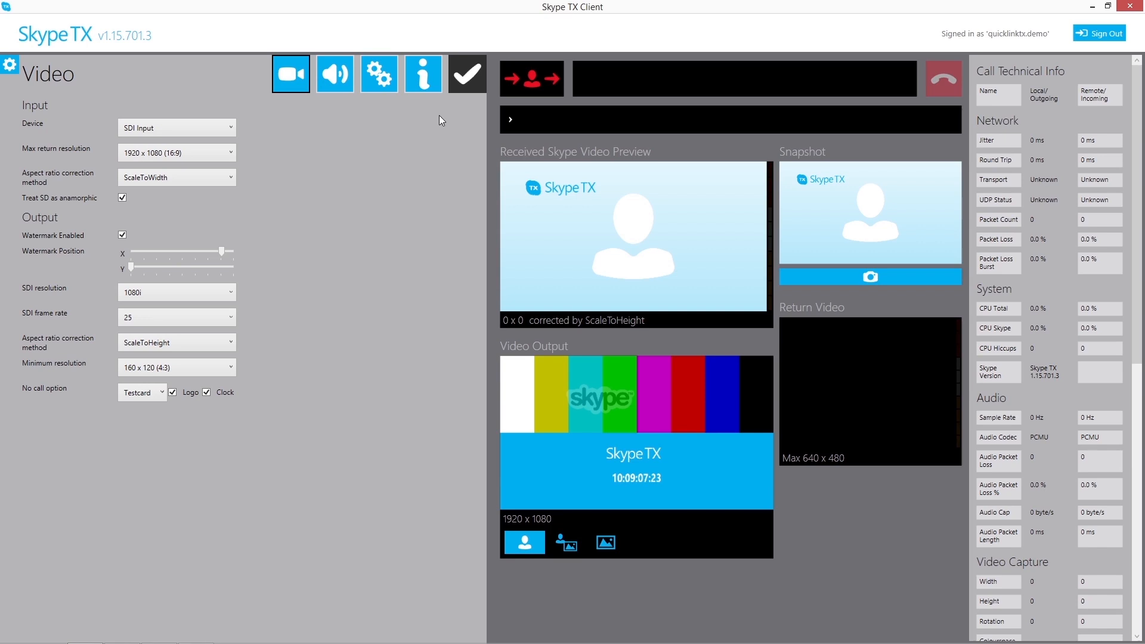